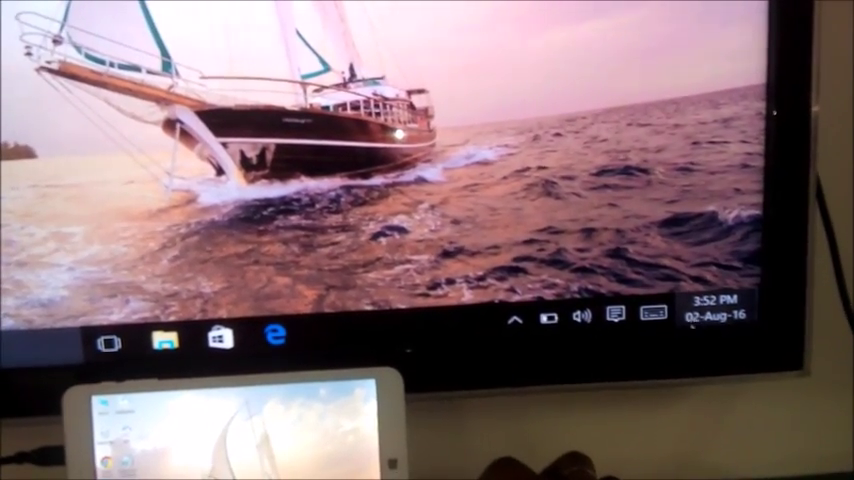
Step: Open the Action Center's Project panel listing PC screen only, Duplicate, Extend and Second screen only
left_click(648, 314)
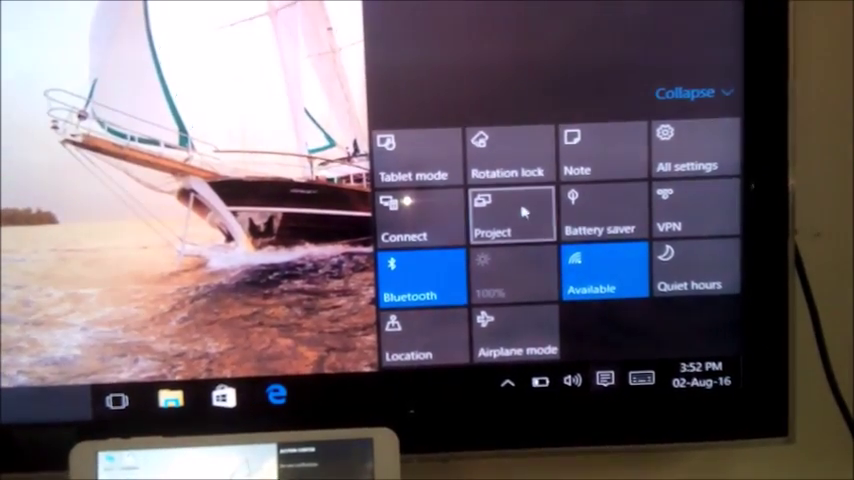
left_click(505, 213)
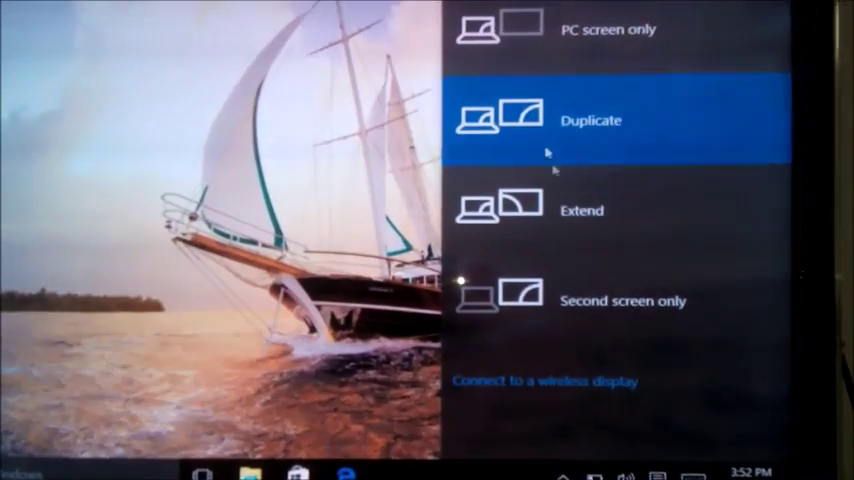